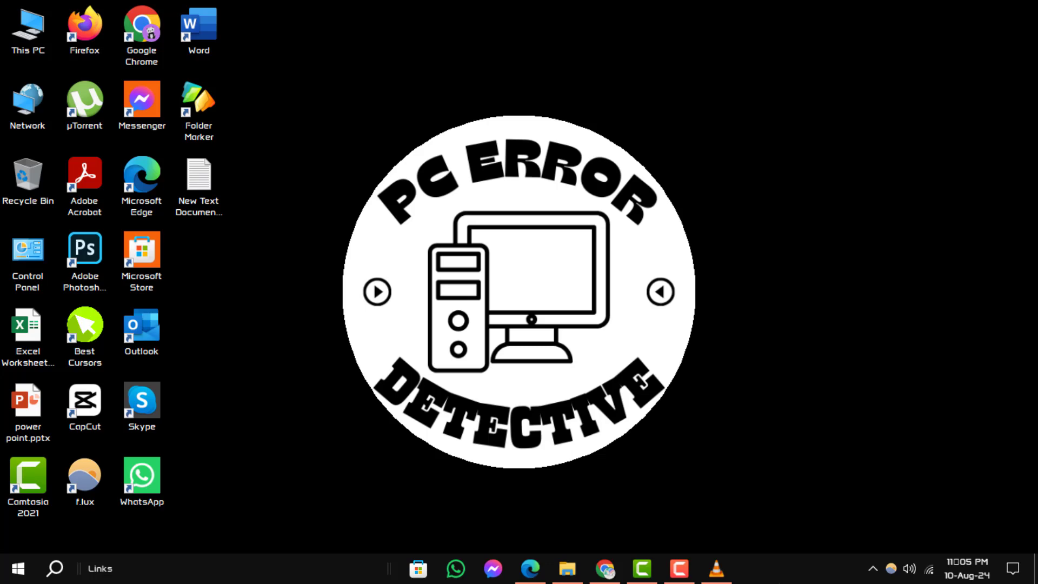
pyautogui.moveTo(522, 532)
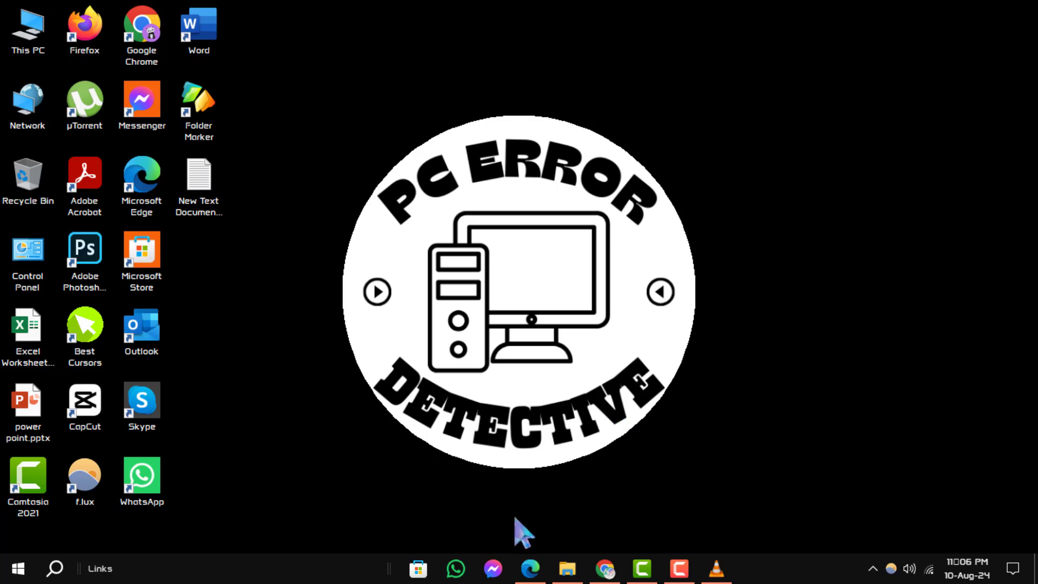
# Launch Edge from the taskbar and reach About Microsoft Edge via the ... menu's Help and feedback.
pyautogui.click(530, 567)
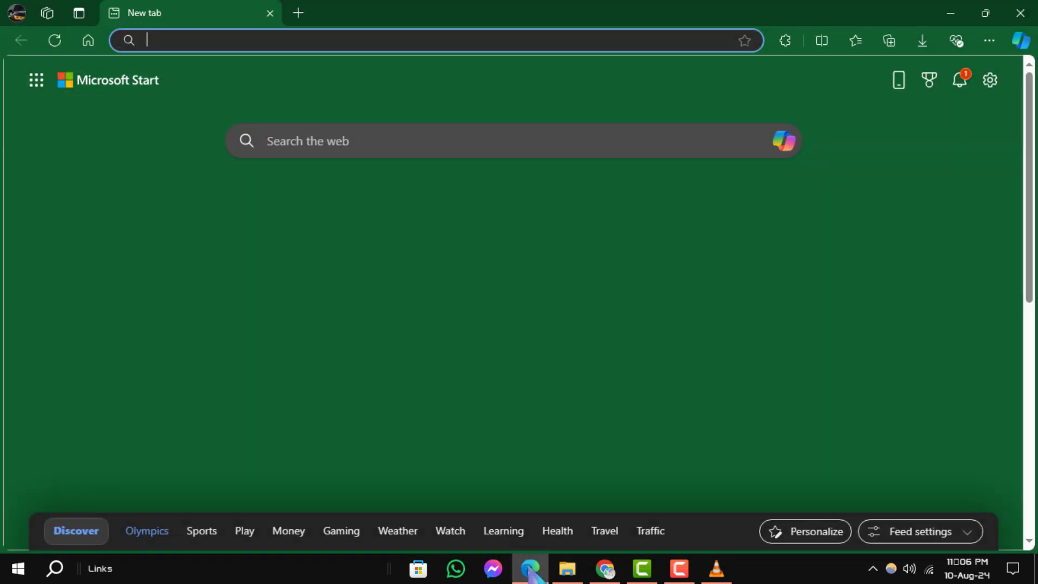
pyautogui.moveTo(989, 40)
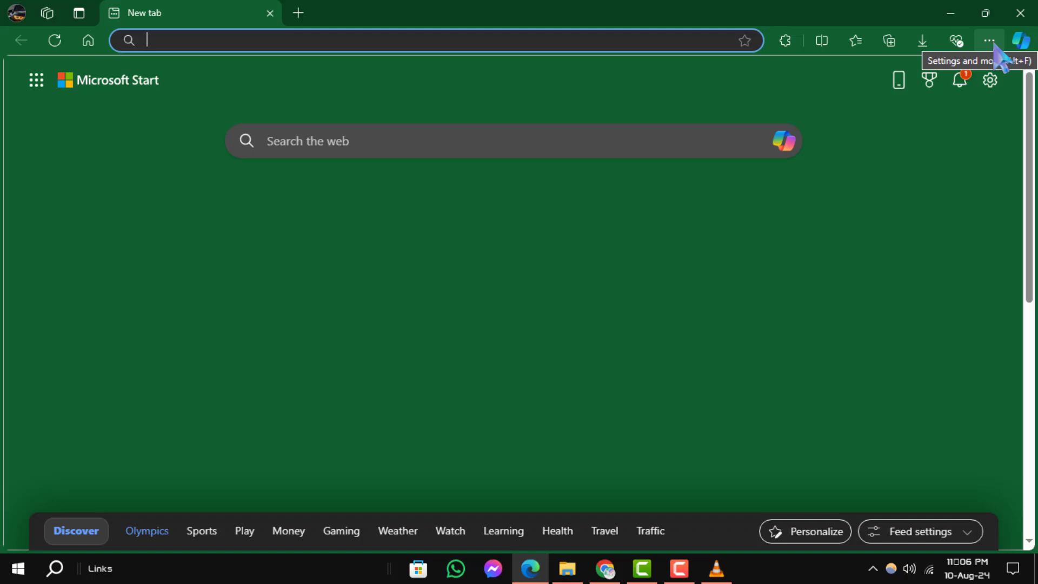
pyautogui.click(989, 40)
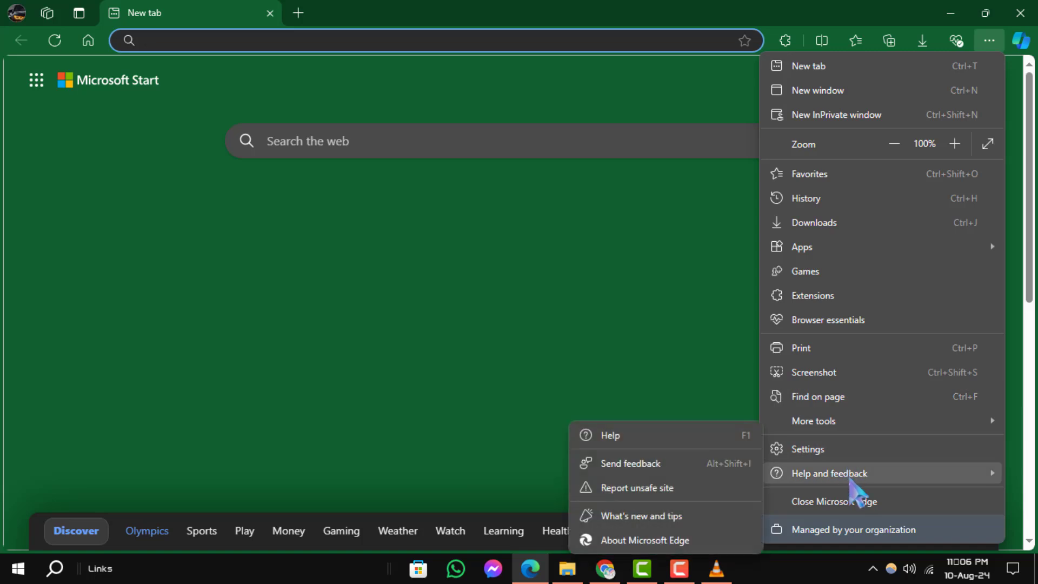
pyautogui.moveTo(901, 487)
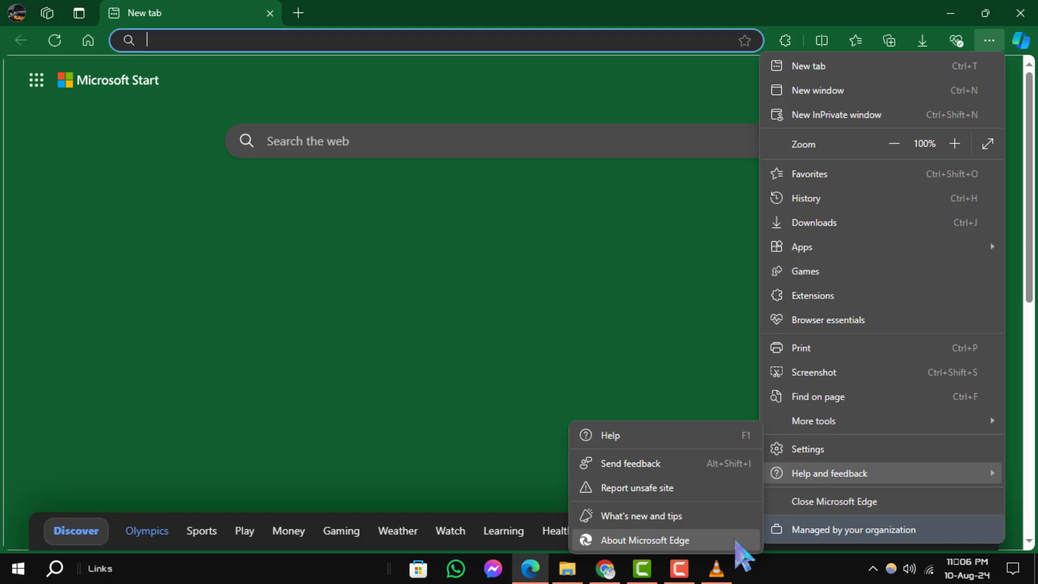
pyautogui.moveTo(689, 553)
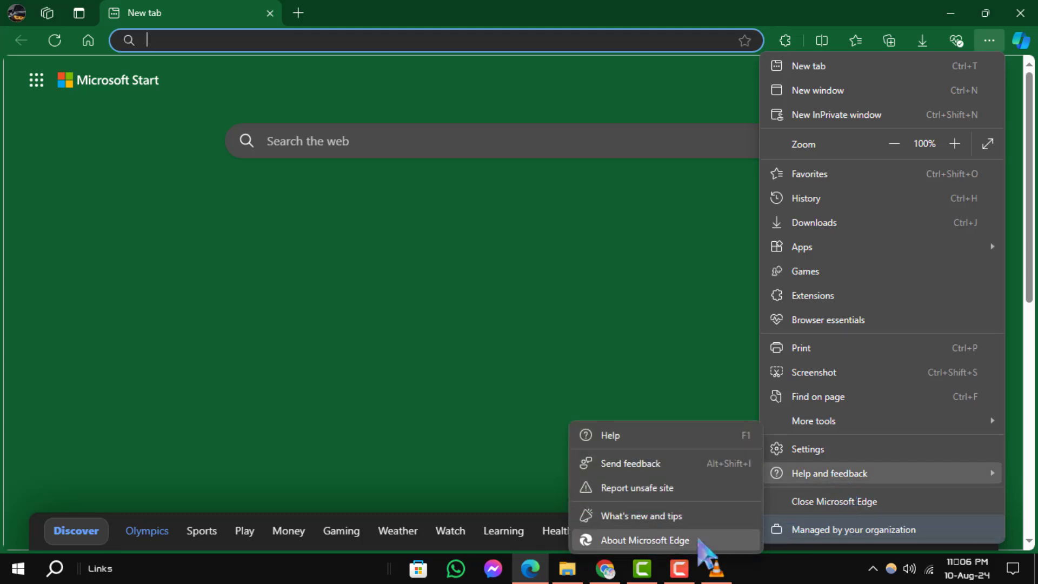
pyautogui.click(643, 540)
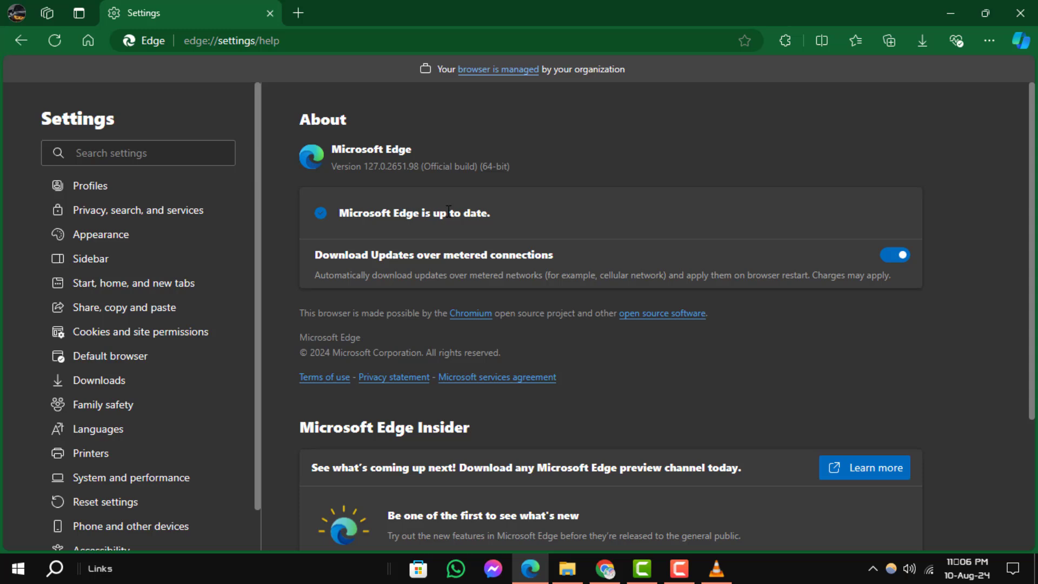
# Review the About page showing version 127.0.2651.98 is up to date, then leave Edge for the desktop.
pyautogui.doubleClick(414, 213)
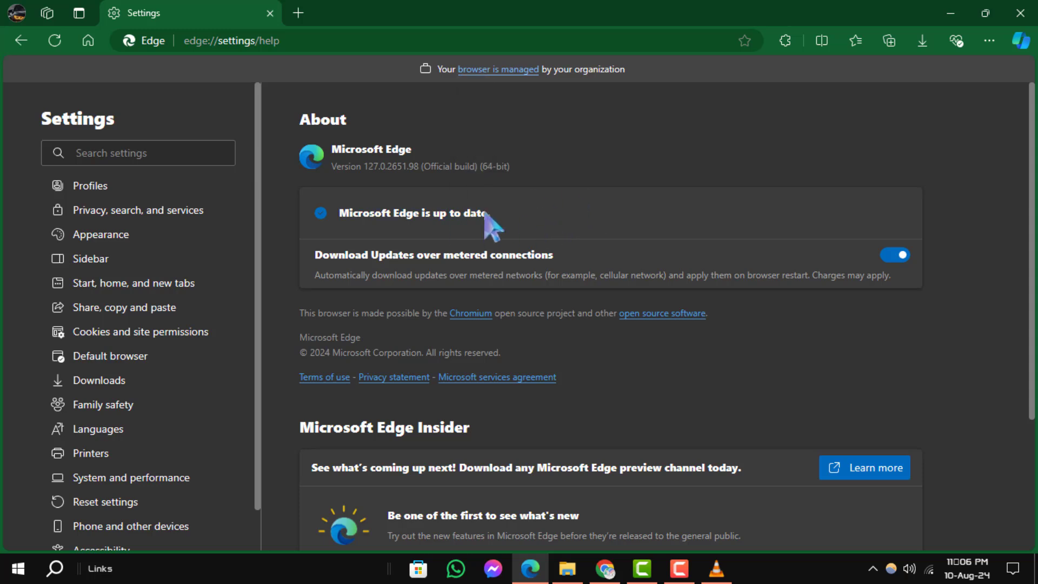
pyautogui.scroll(-3)
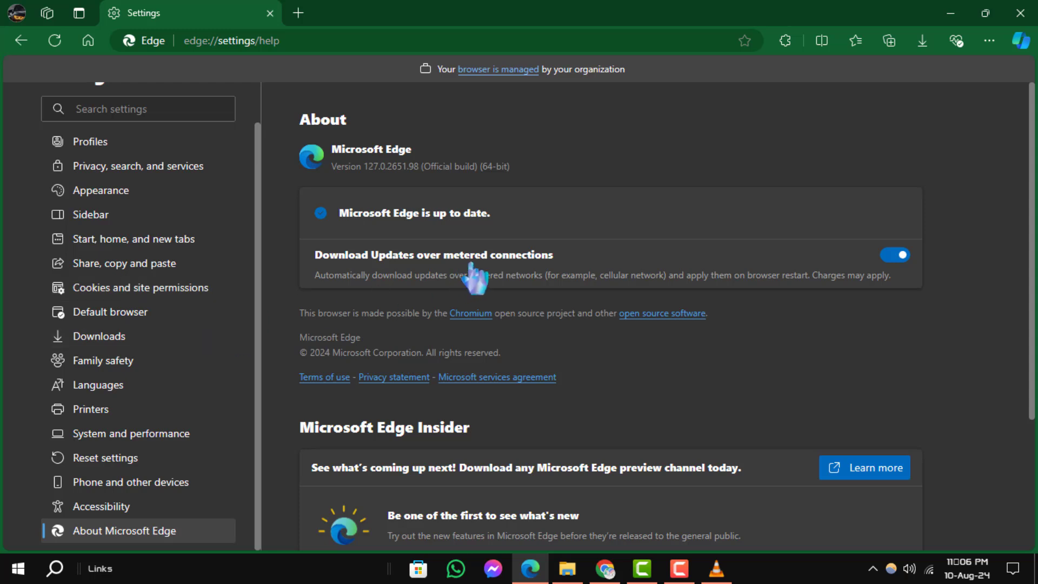
pyautogui.moveTo(536, 258)
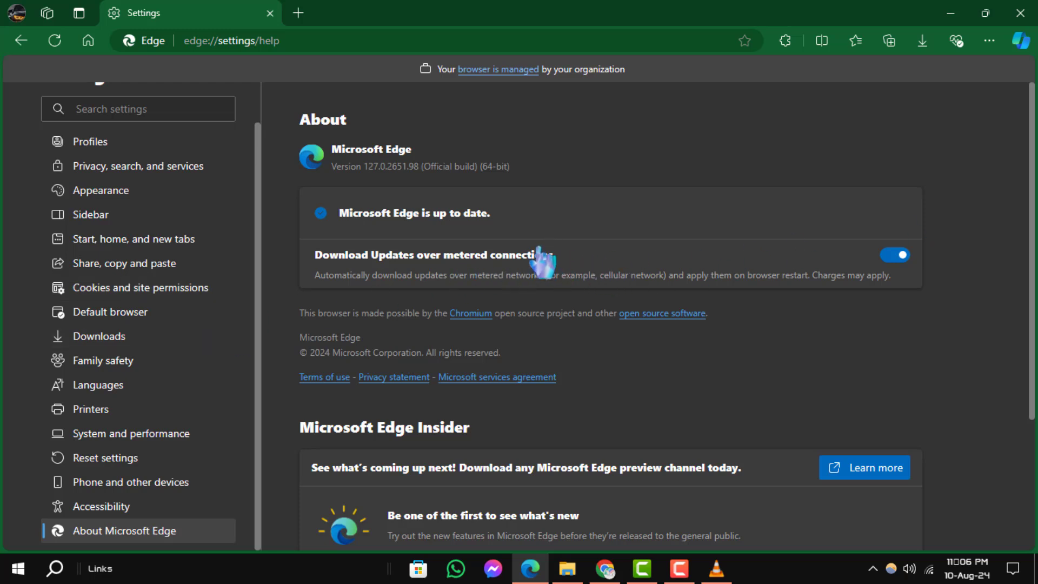
pyautogui.moveTo(443, 213)
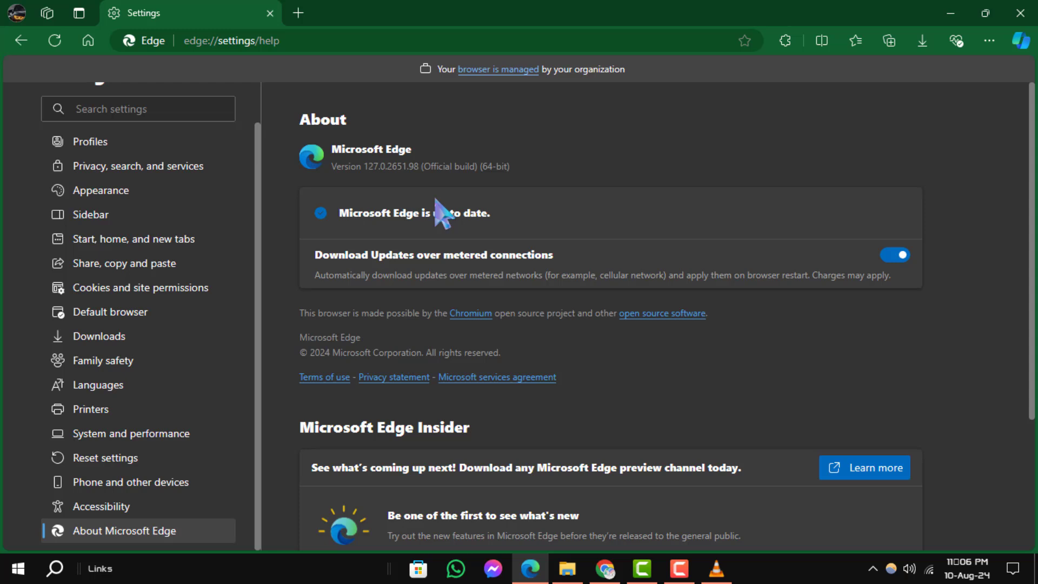
pyautogui.moveTo(576, 245)
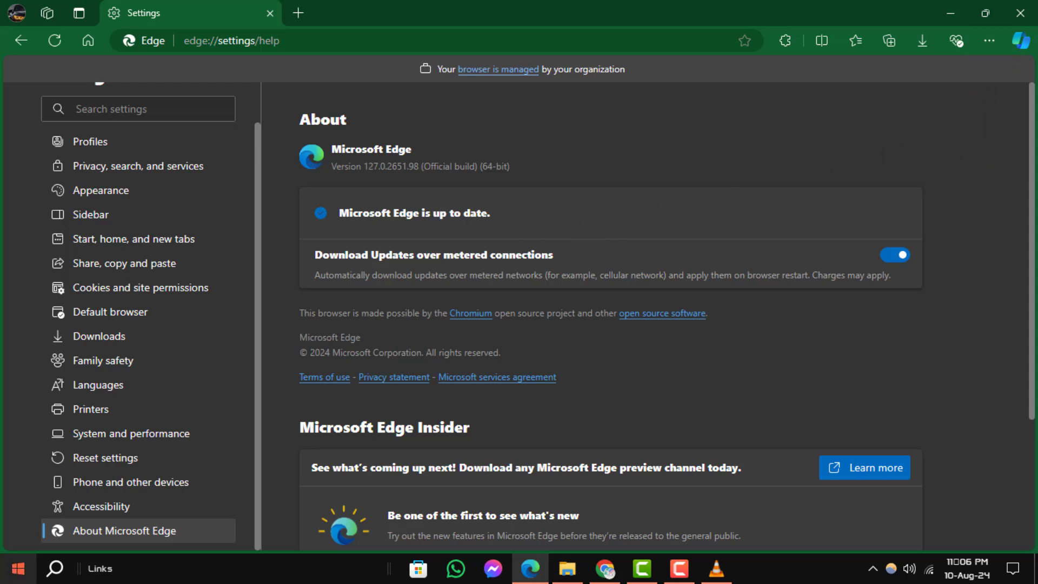
pyautogui.click(16, 567)
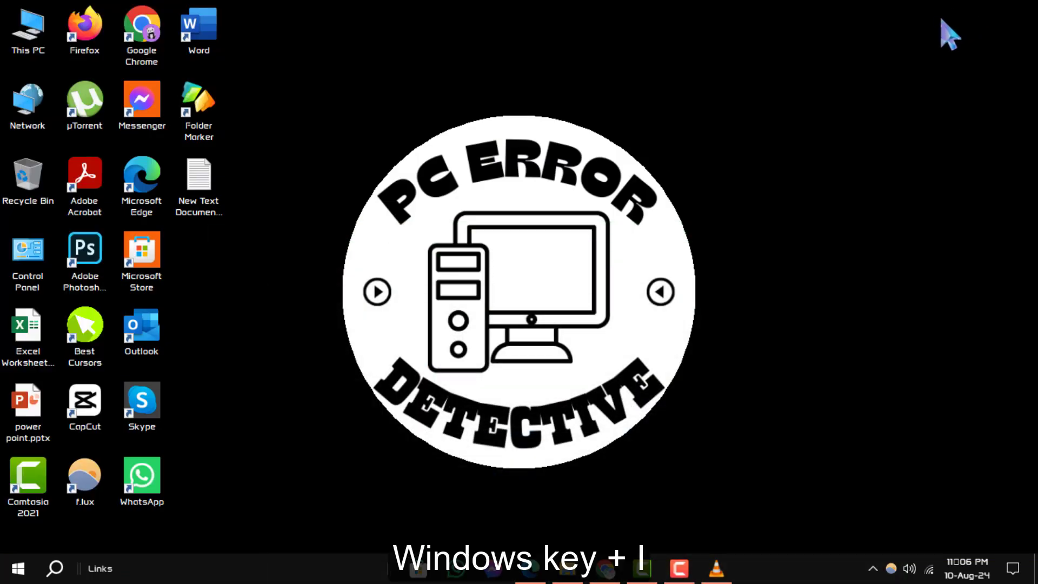
# Bring up Windows Settings with Win+I, landing on Apps & features listing 66 apps.
pyautogui.press('Win+i')
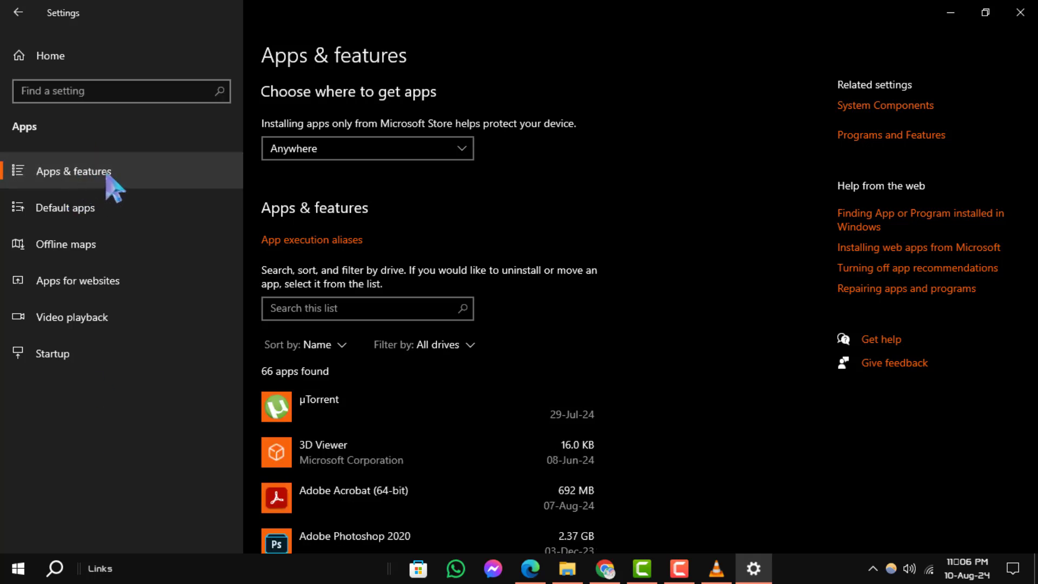
pyautogui.moveTo(726, 403)
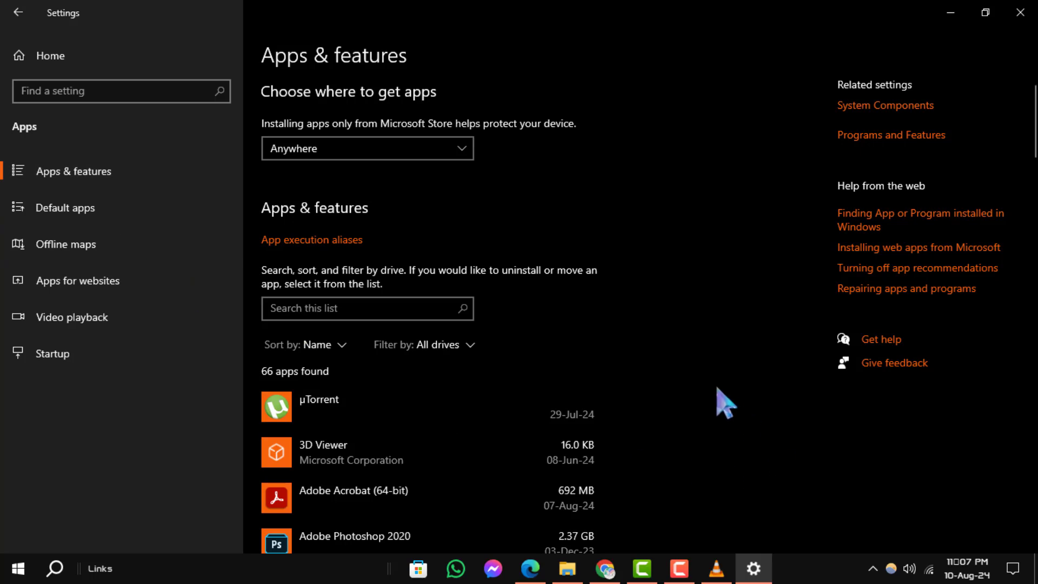
# Select Microsoft Edge in the installed apps list and choose Modify to get the Repair prompt.
pyautogui.scroll(-3)
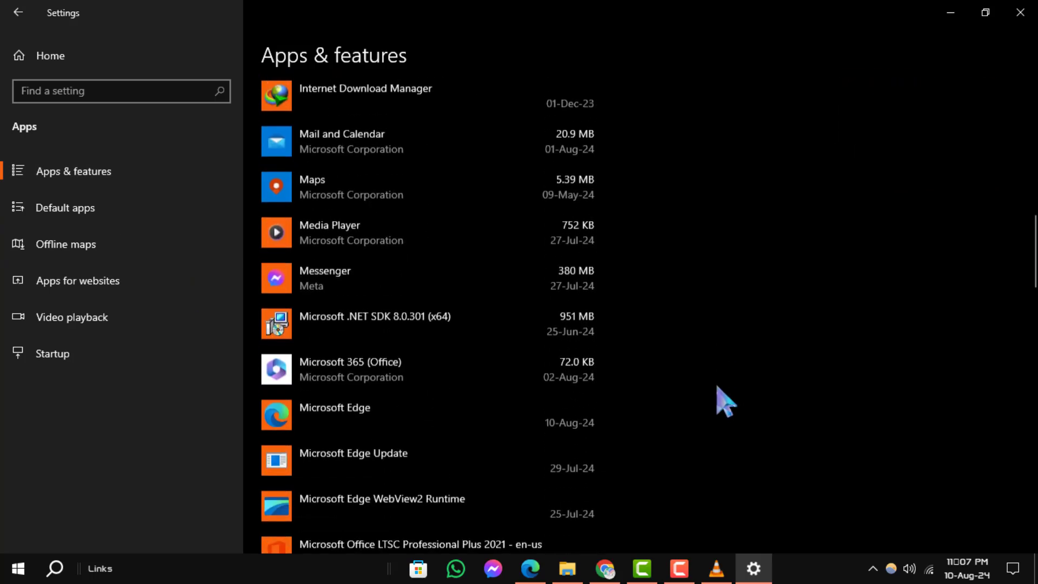
pyautogui.click(335, 414)
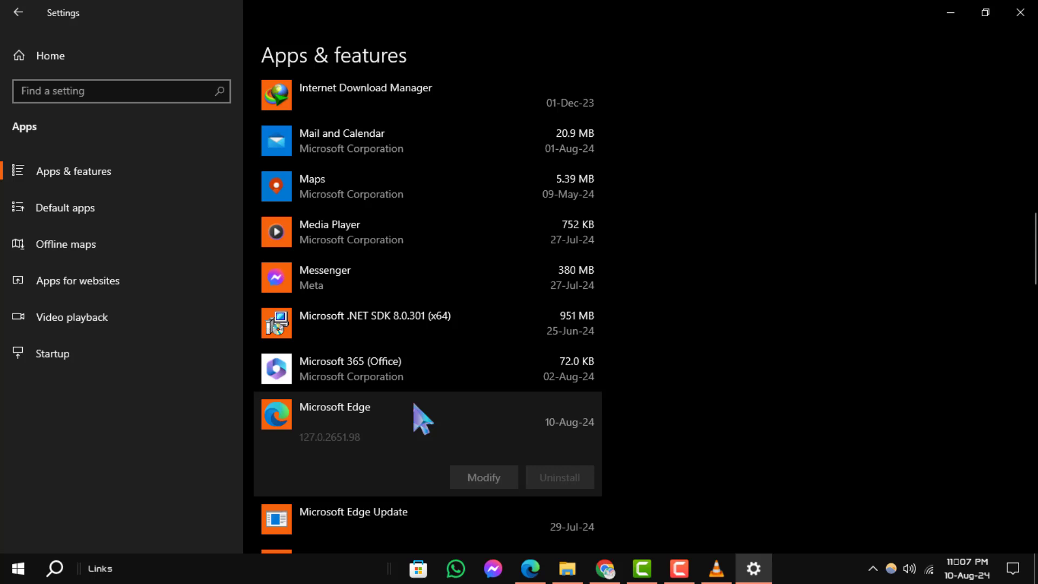
pyautogui.scroll(-3)
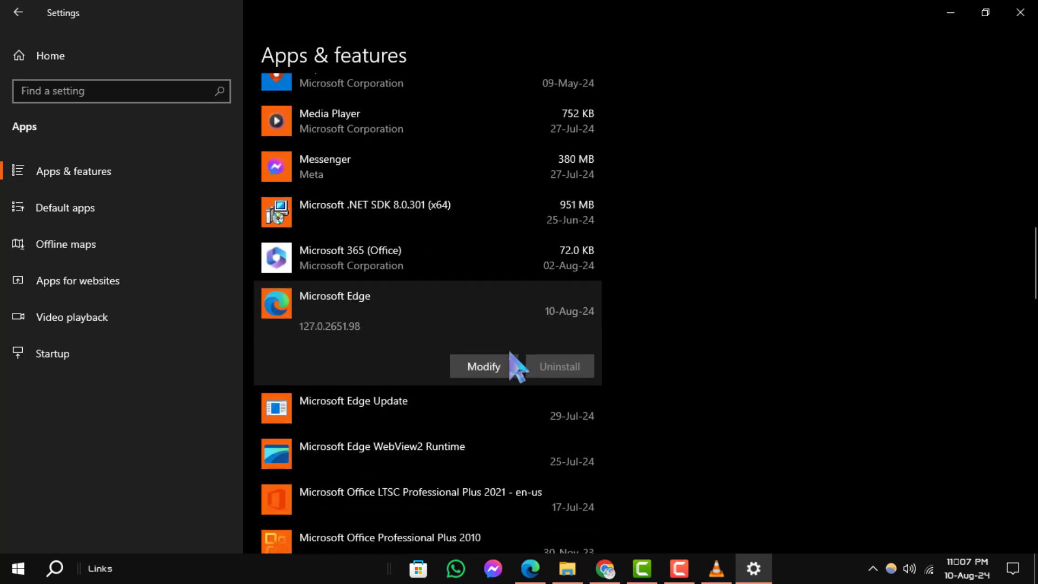
pyautogui.moveTo(491, 397)
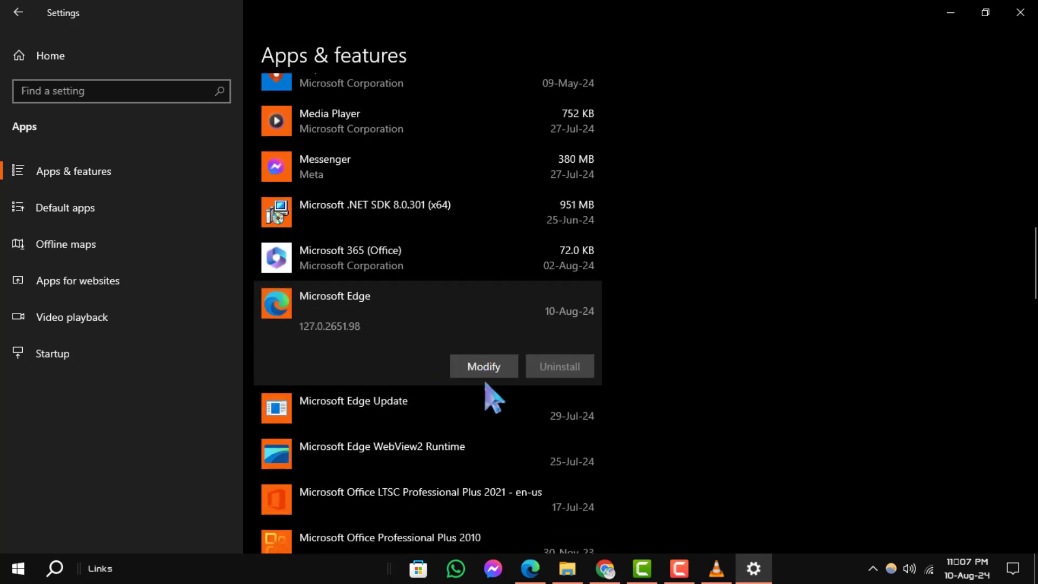
pyautogui.click(483, 366)
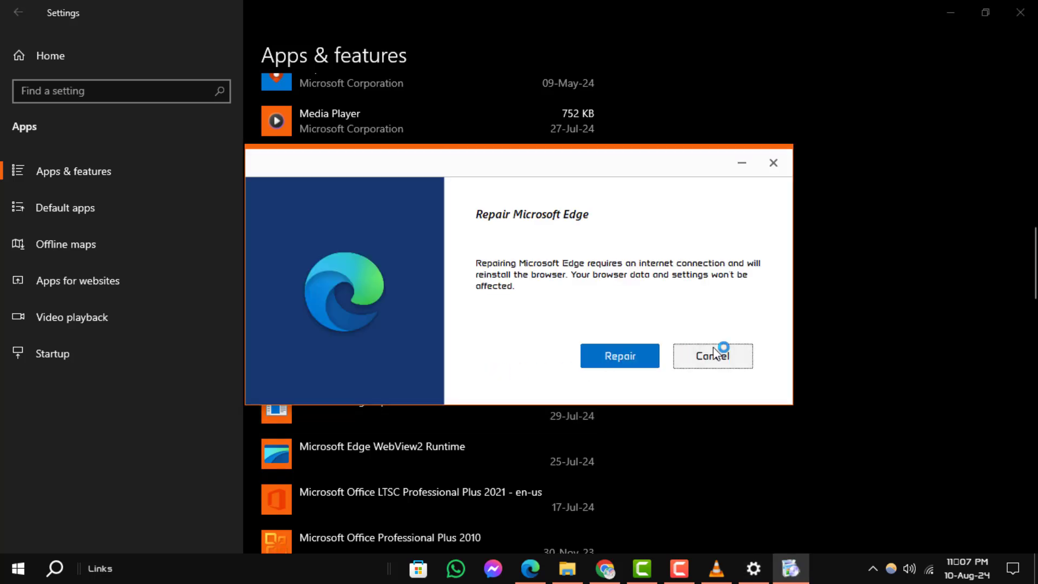
pyautogui.moveTo(653, 237)
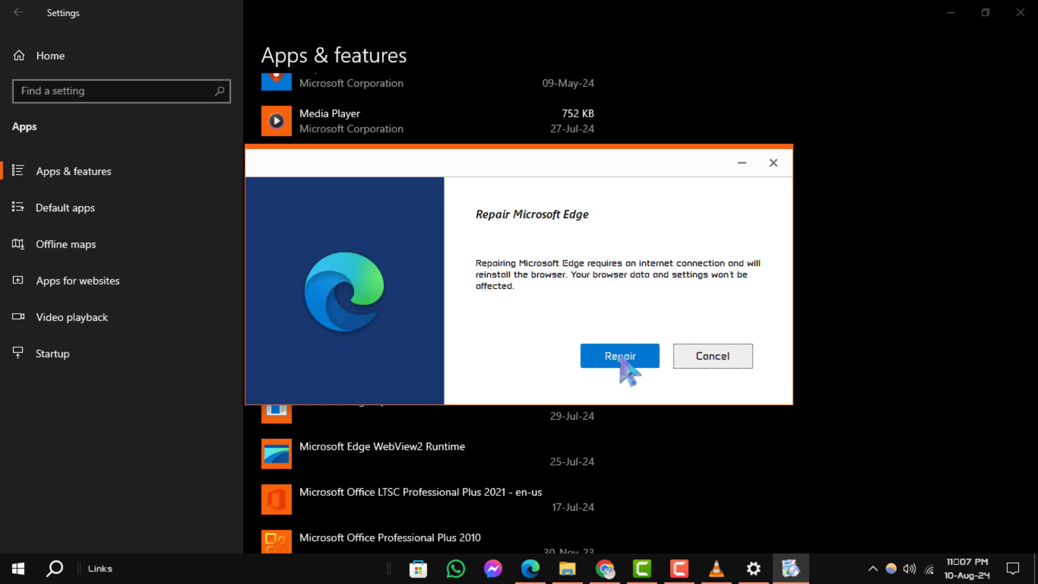
pyautogui.moveTo(632, 387)
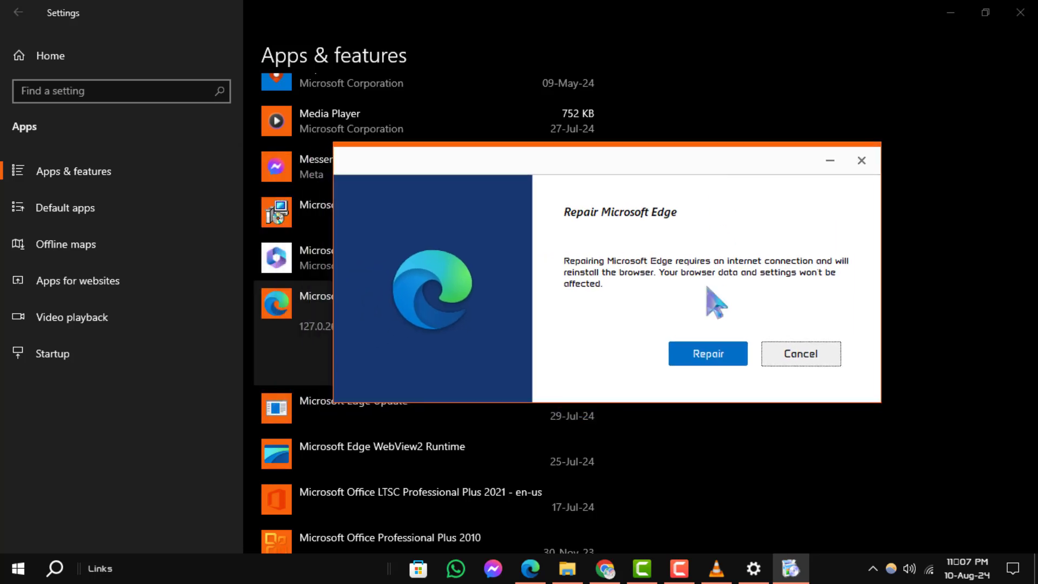
pyautogui.click(708, 353)
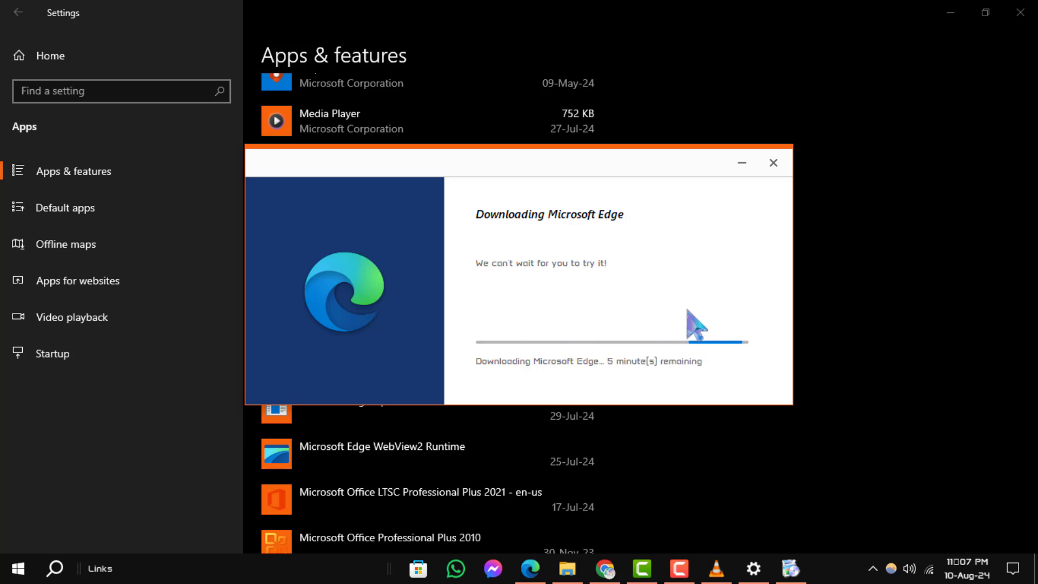
pyautogui.moveTo(685, 471)
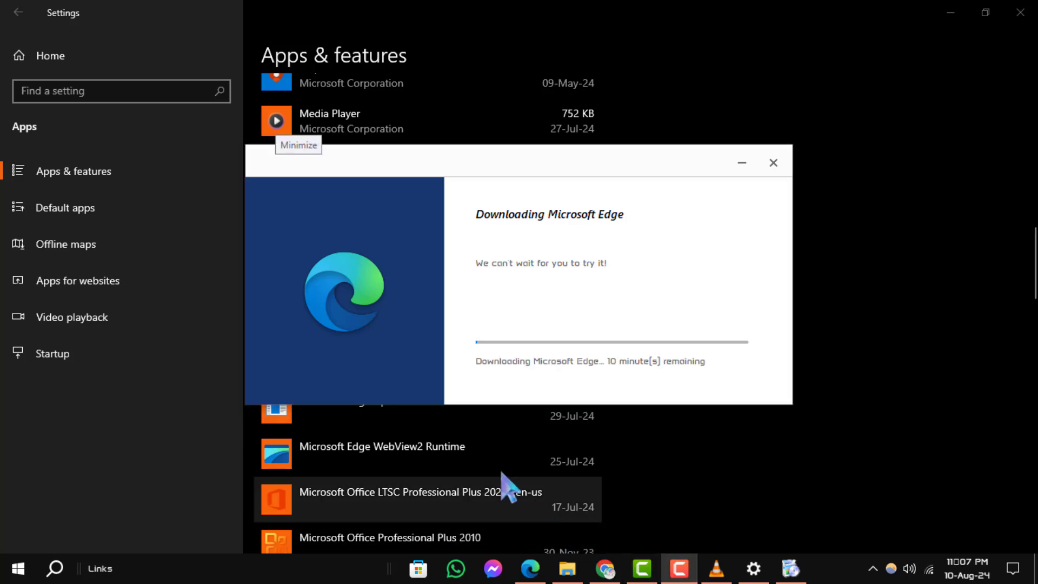
pyautogui.moveTo(437, 381)
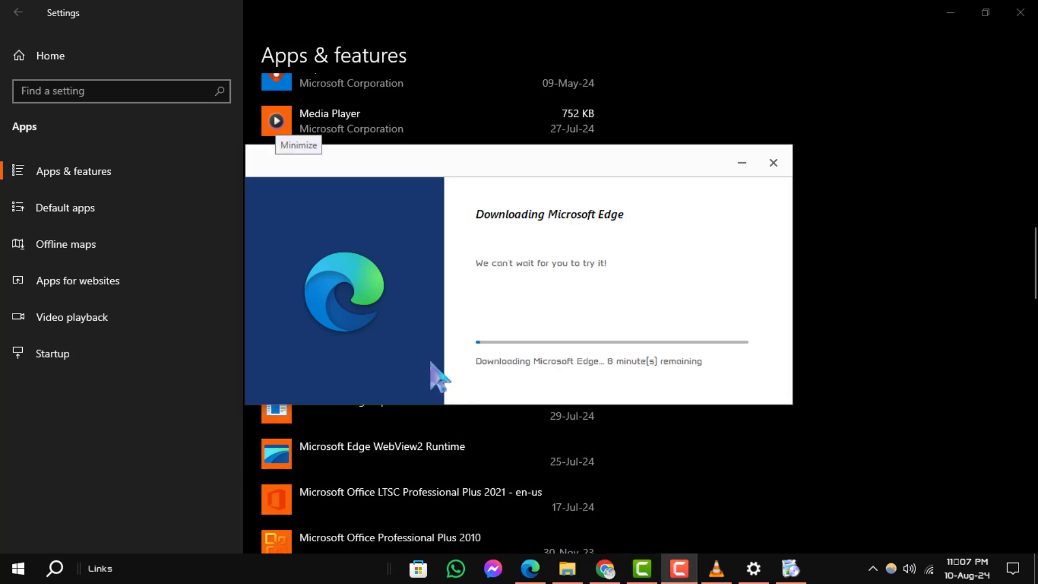